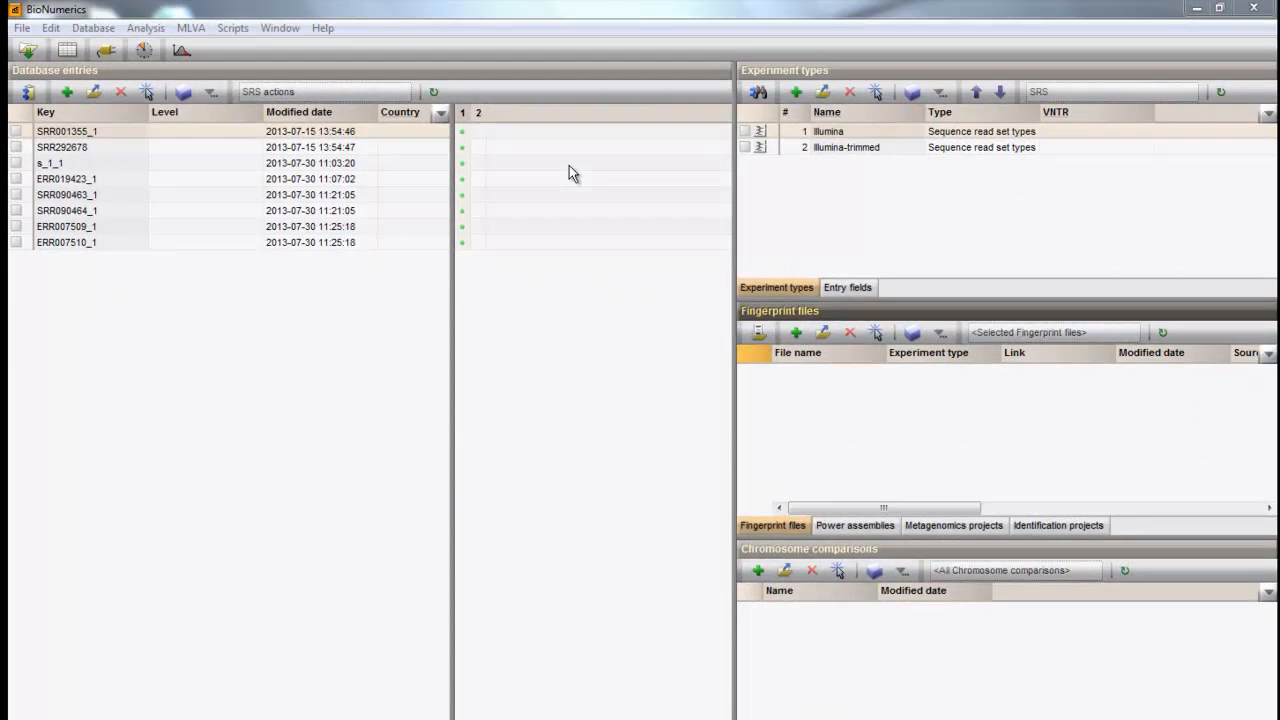
pyautogui.moveTo(500, 172)
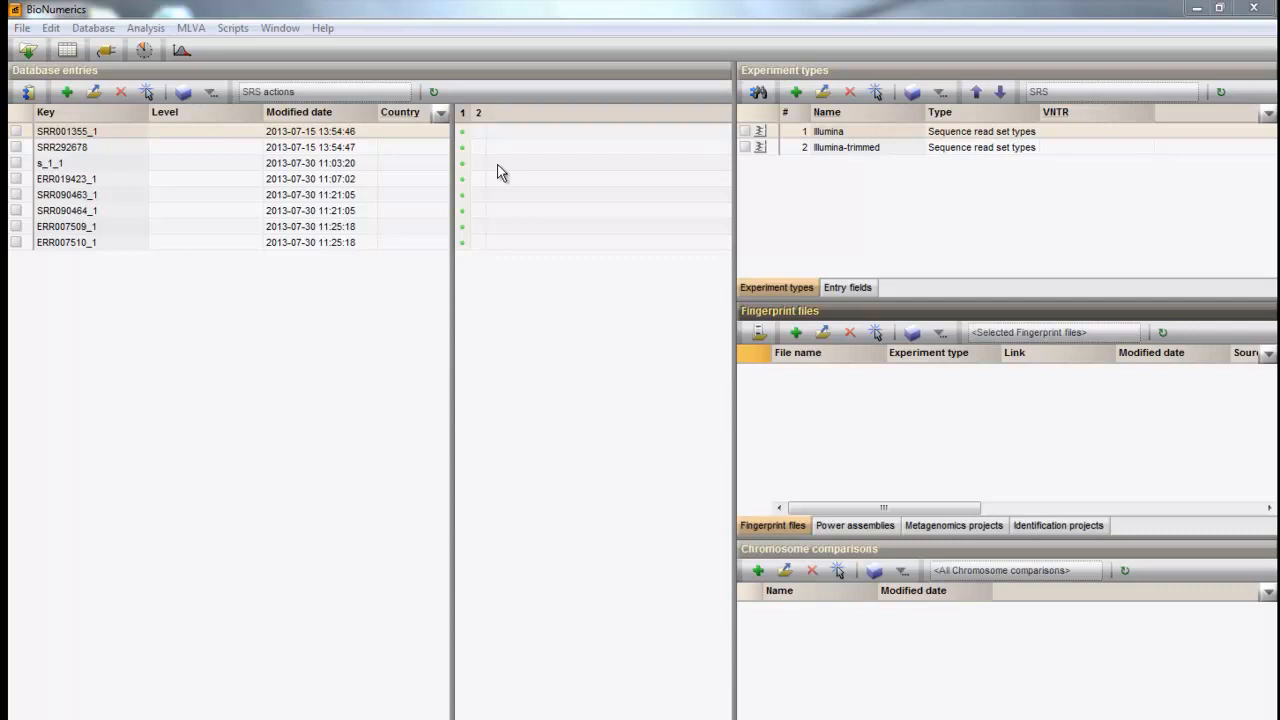
# Open entry SRR292678's read set report and its Preprocessing menu
pyautogui.doubleClick(62, 148)
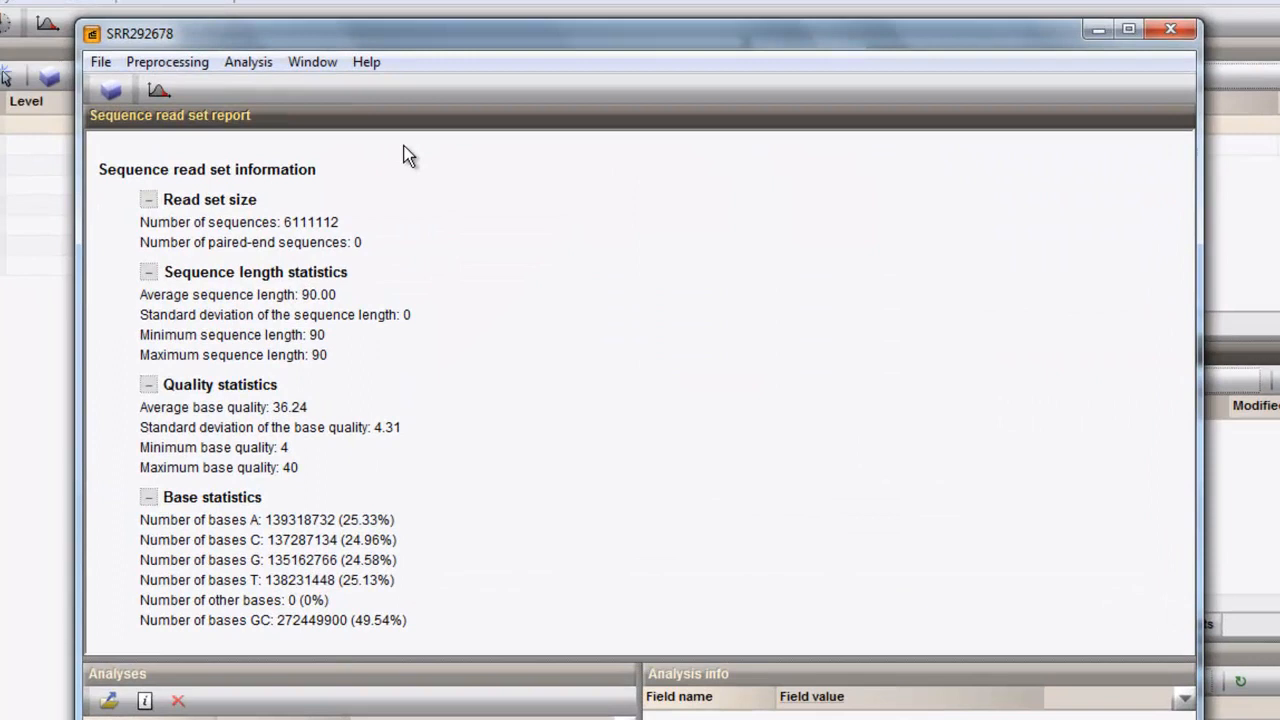
pyautogui.click(168, 60)
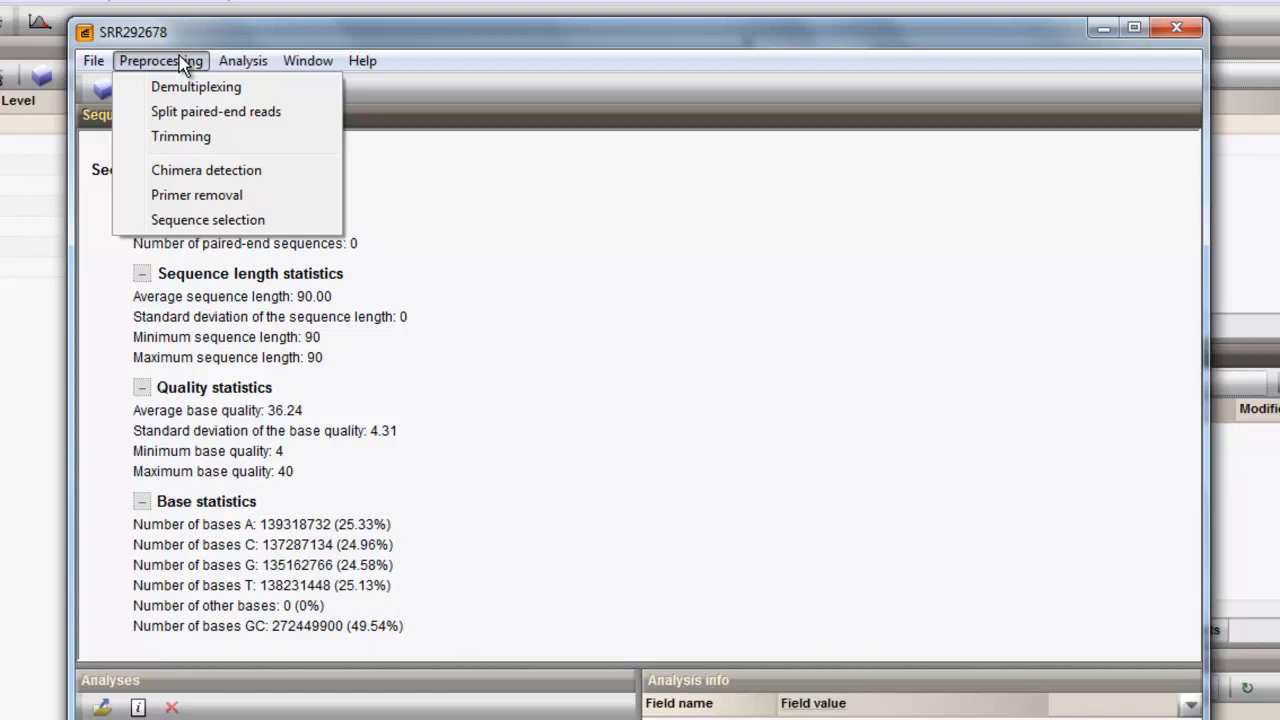
# Start Trimming with long-homopolymer removal kept, polyA and polyGC read removal turned off
pyautogui.click(180, 136)
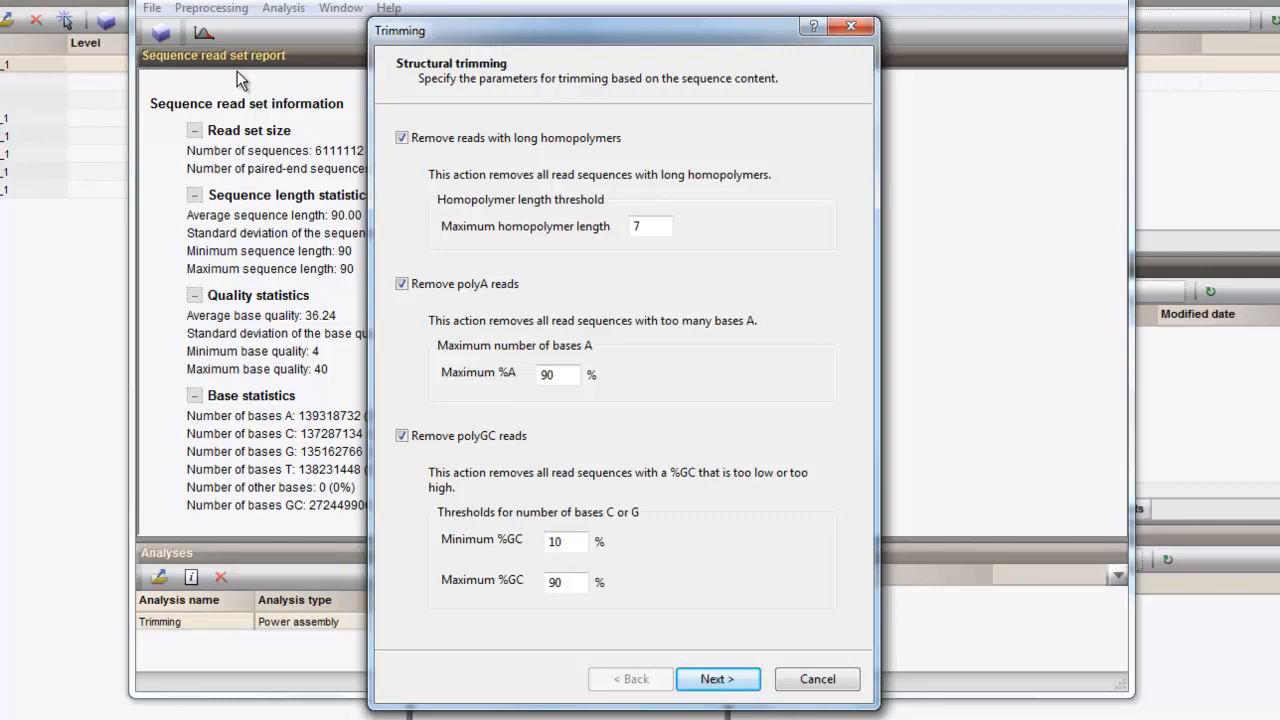
pyautogui.moveTo(276, 168)
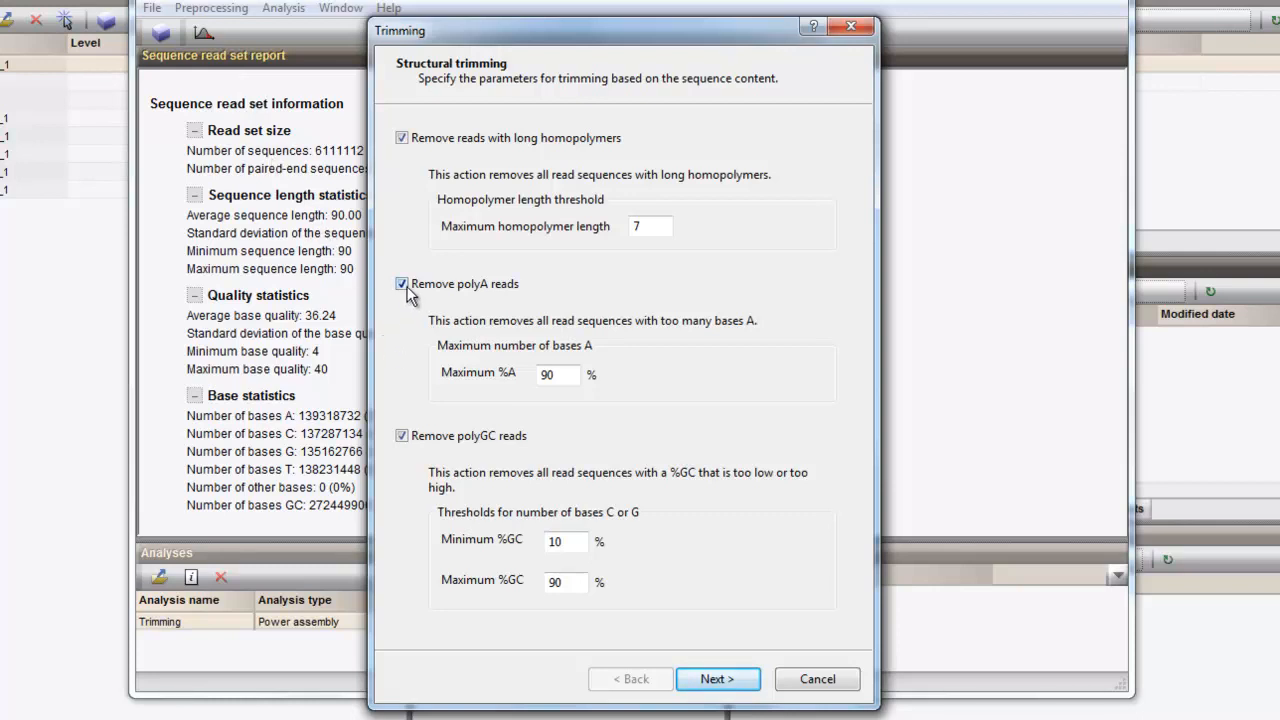
pyautogui.click(400, 280)
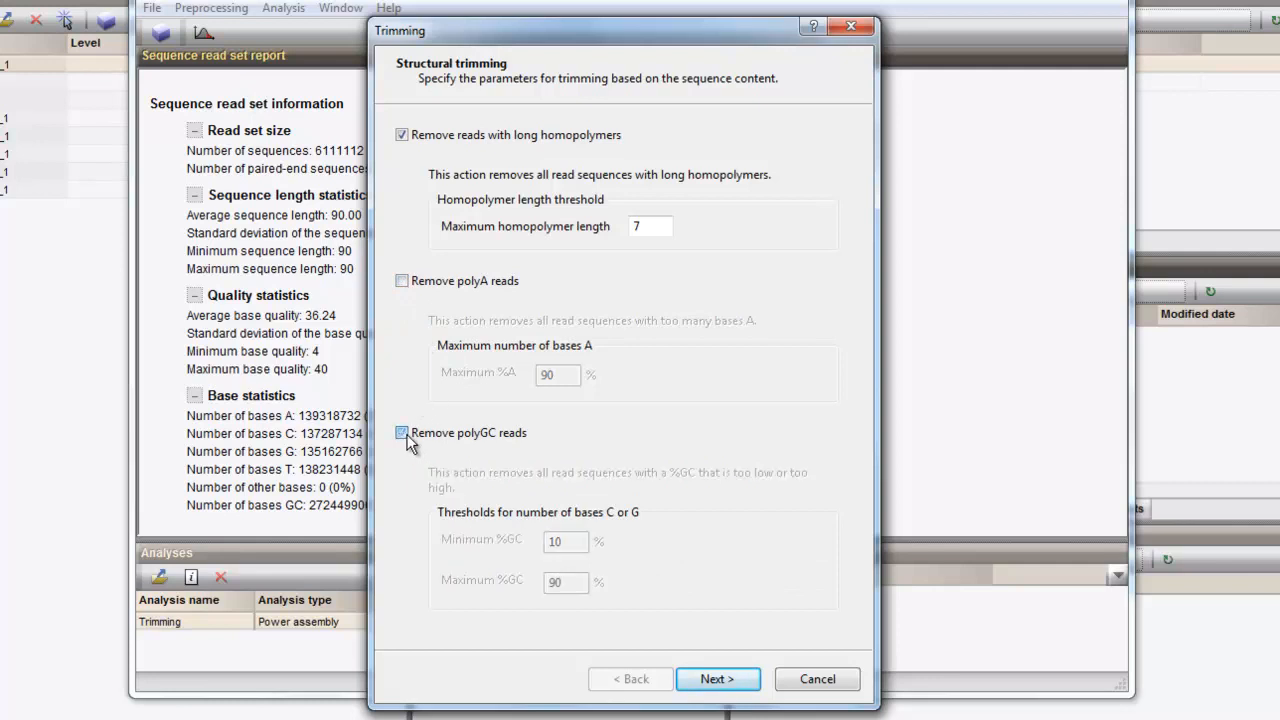
pyautogui.click(716, 680)
pyautogui.write('1')
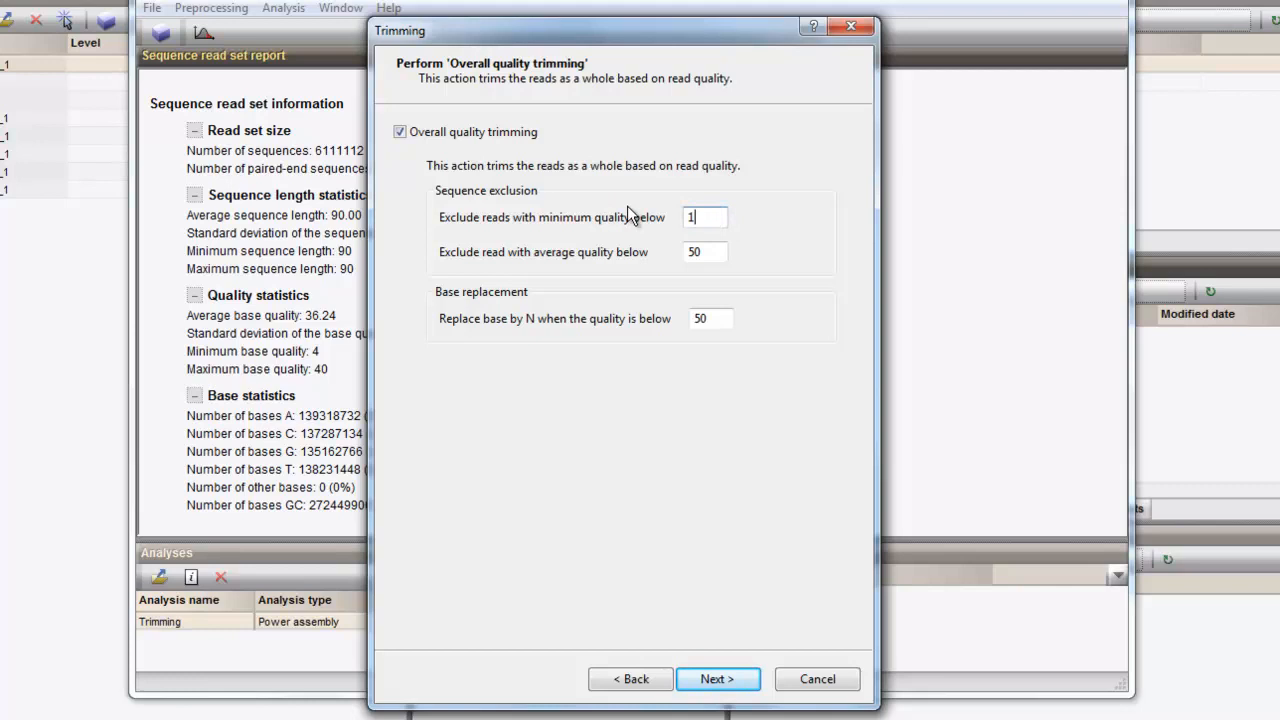
# Enter overall quality thresholds: minimum 10, average 30, N-replacement below 10
pyautogui.write('0')
pyautogui.click(710, 318)
pyautogui.write('10')
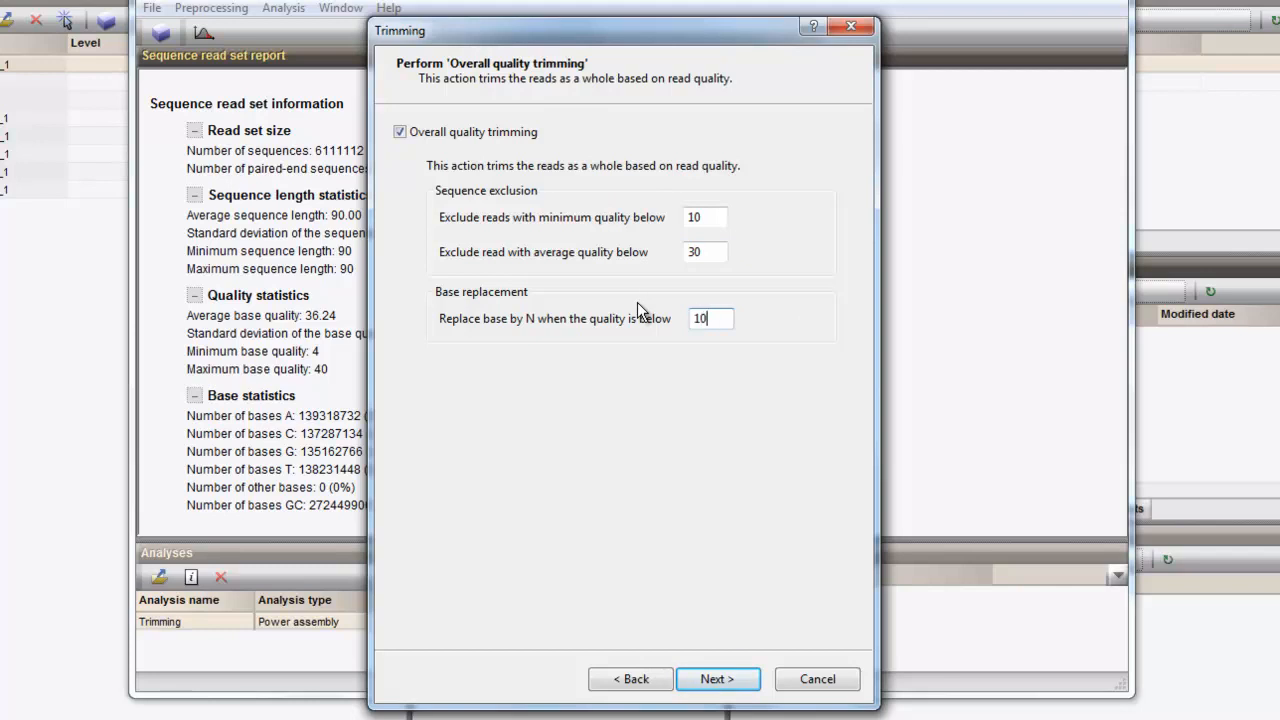
pyautogui.moveTo(770, 472)
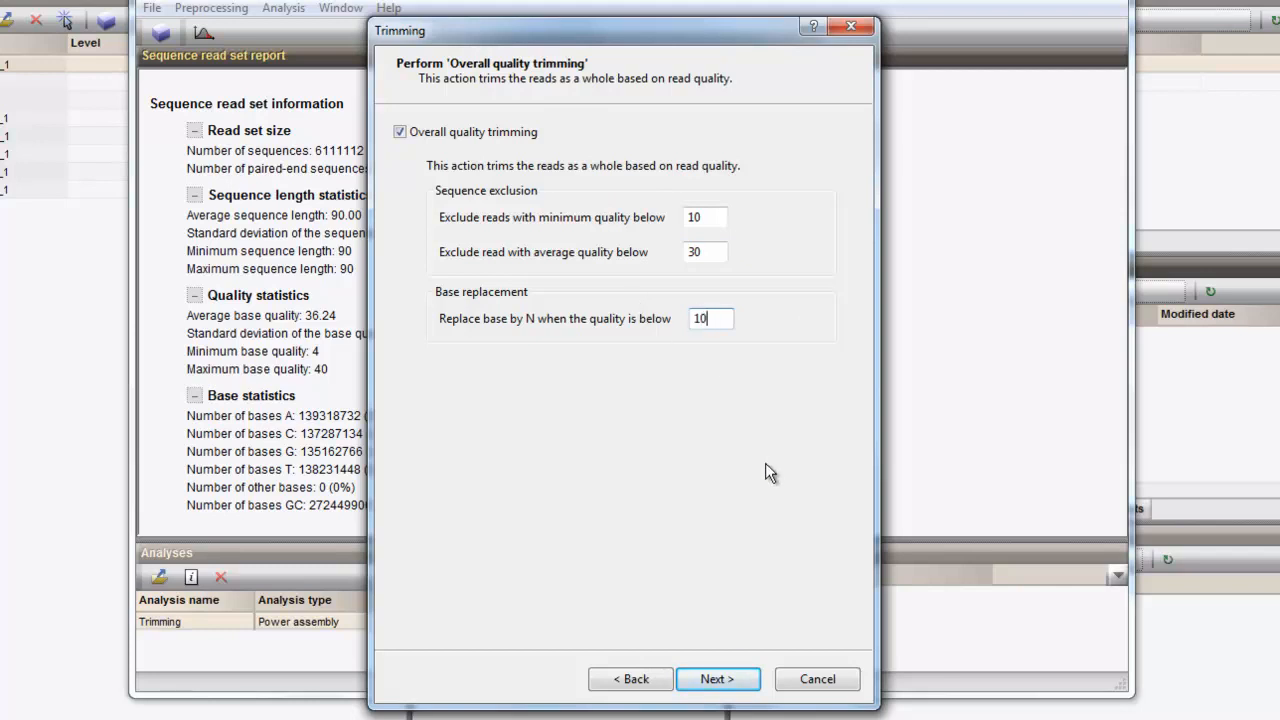
# Set tail trimming to minimum tail quality 15 and rolling average 20
pyautogui.click(716, 680)
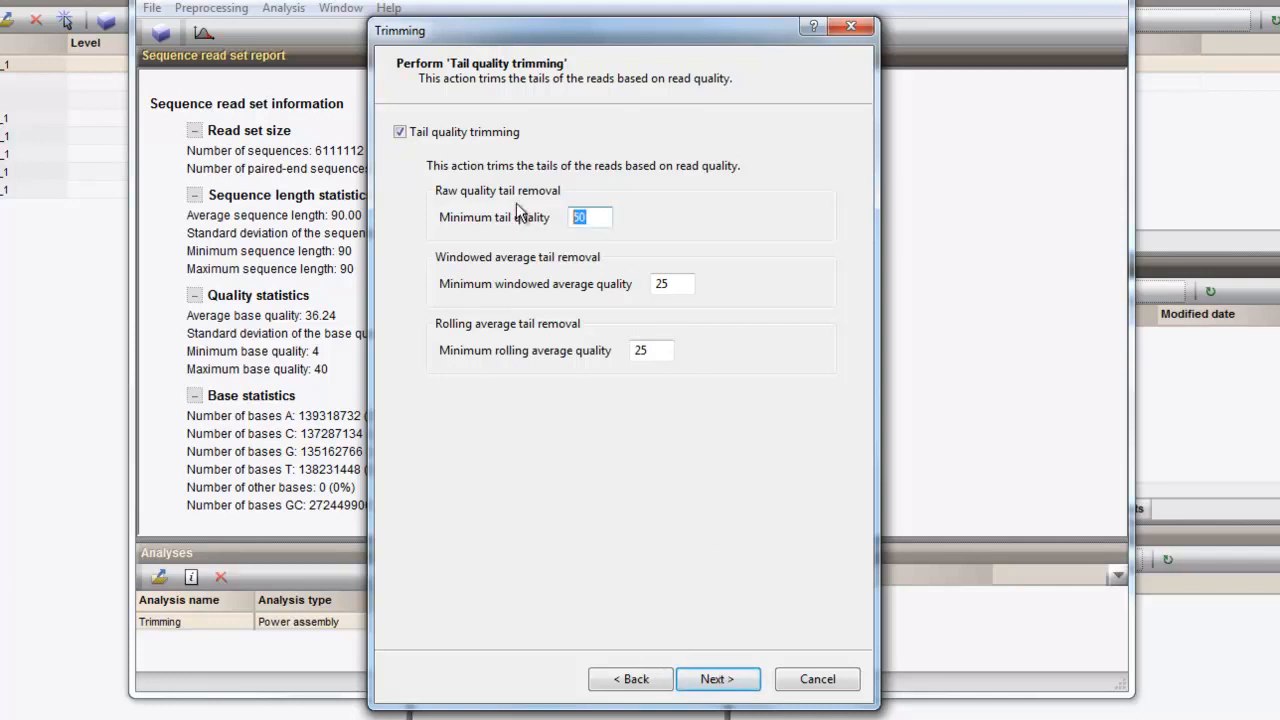
pyautogui.write('15')
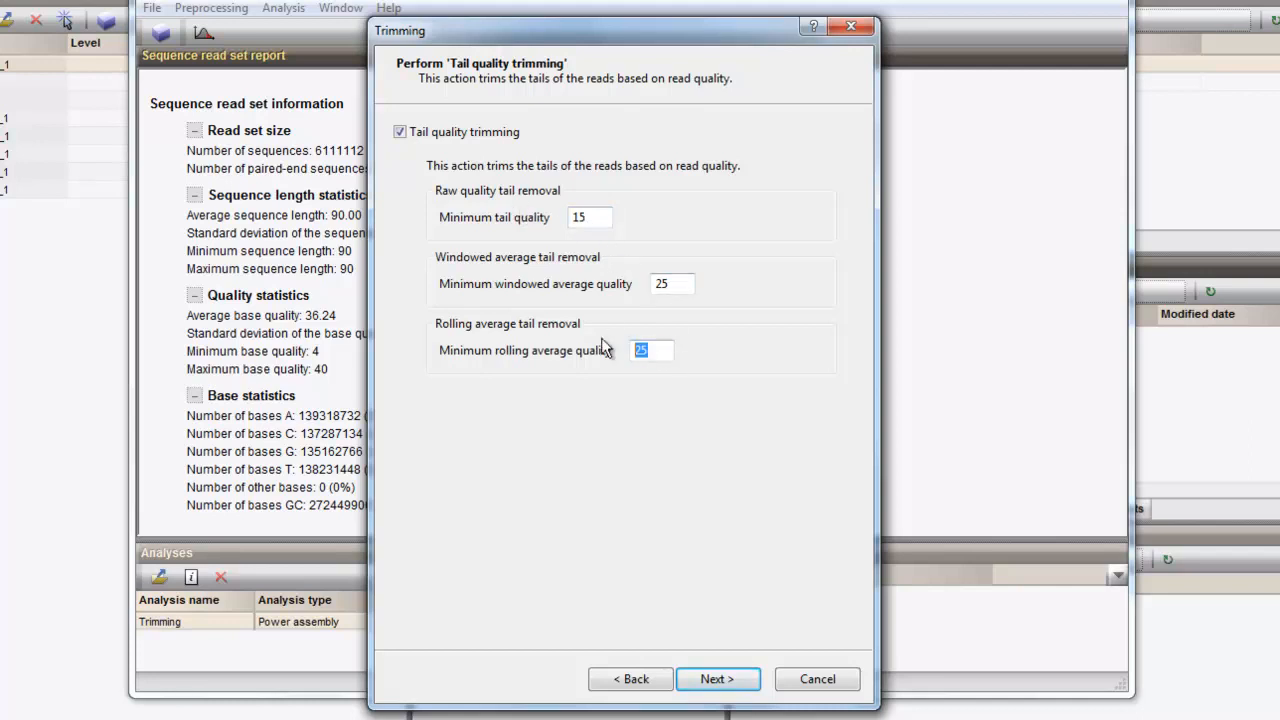
pyautogui.write('20')
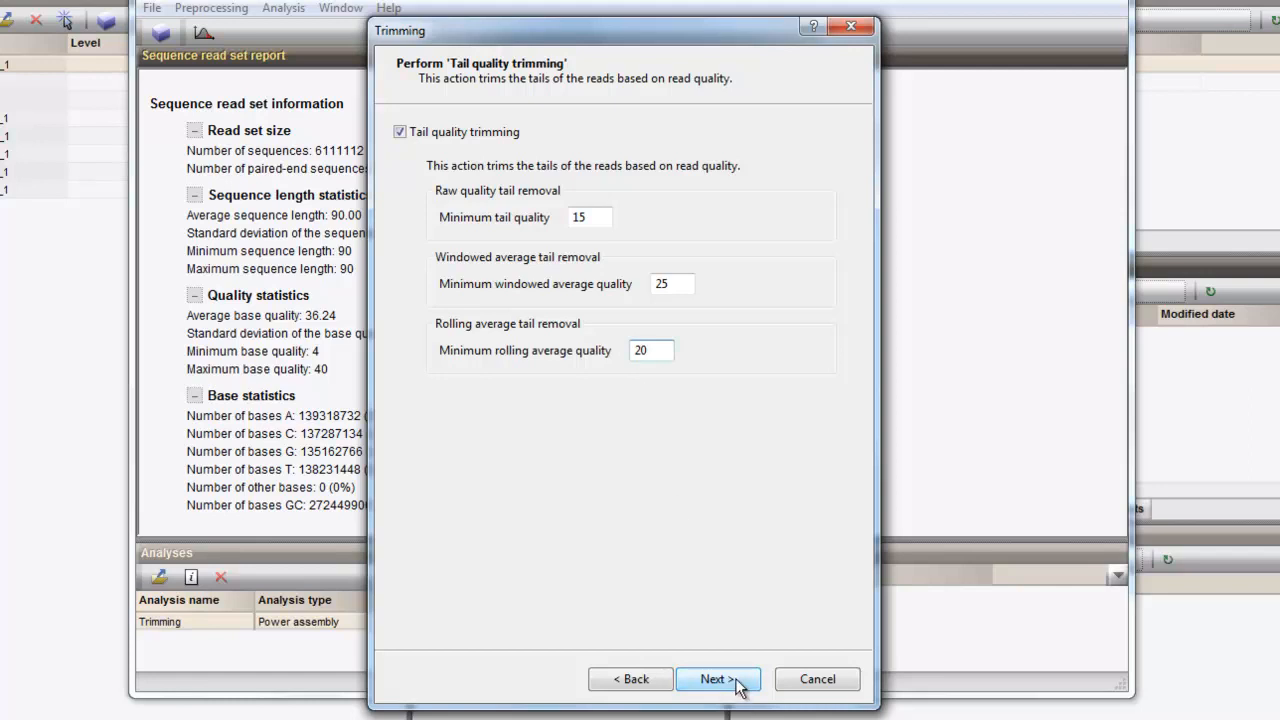
# Exclude reads shorter than 50 bases in length trimming and continue to output type
pyautogui.click(716, 680)
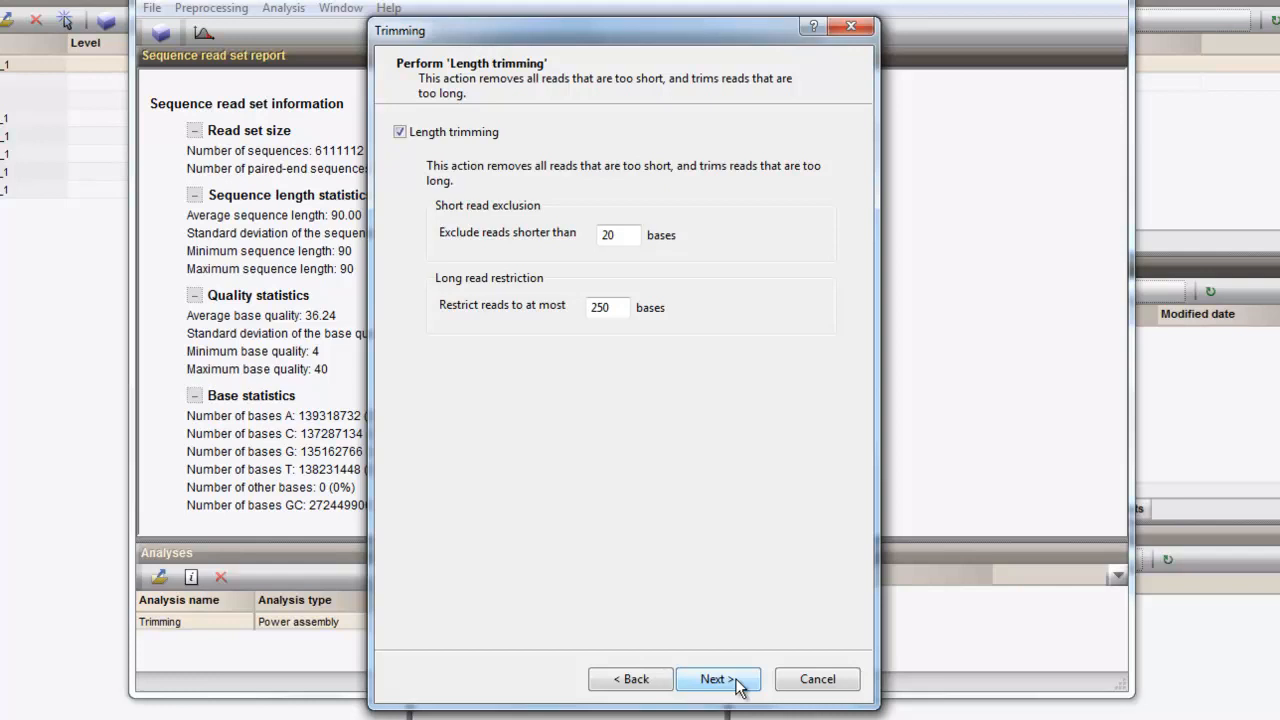
pyautogui.tripleClick(618, 234)
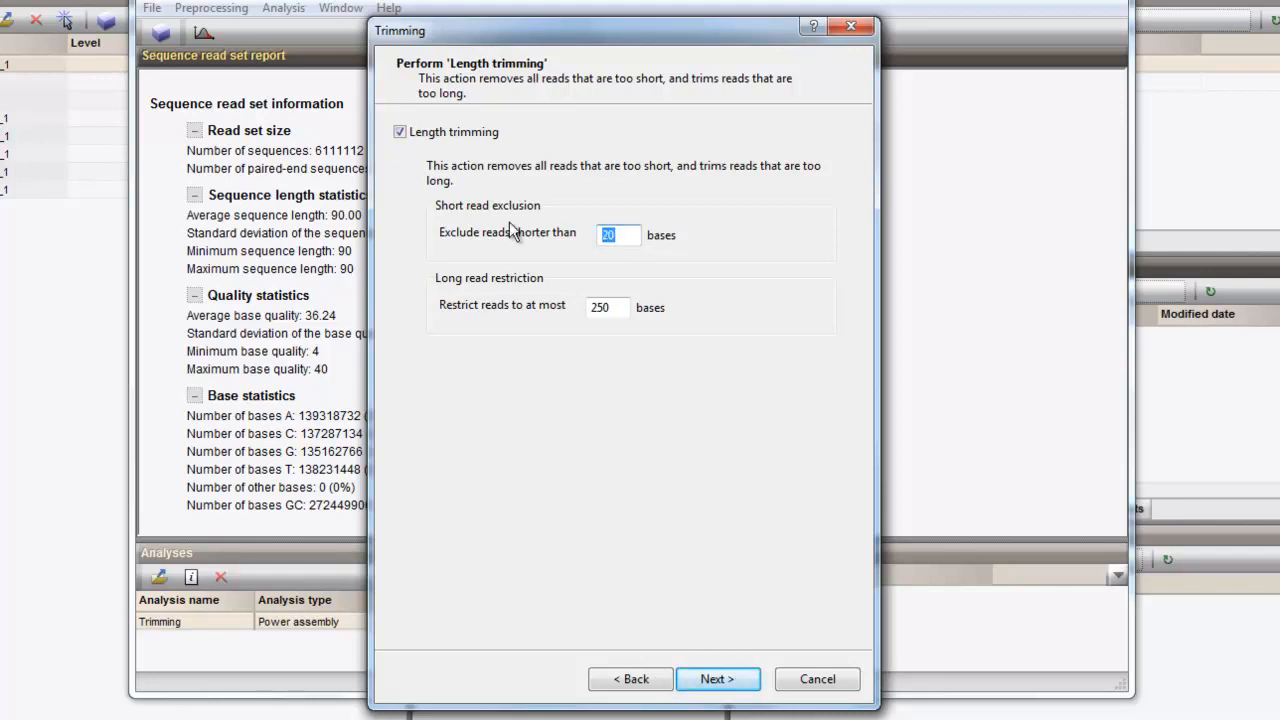
pyautogui.write('50')
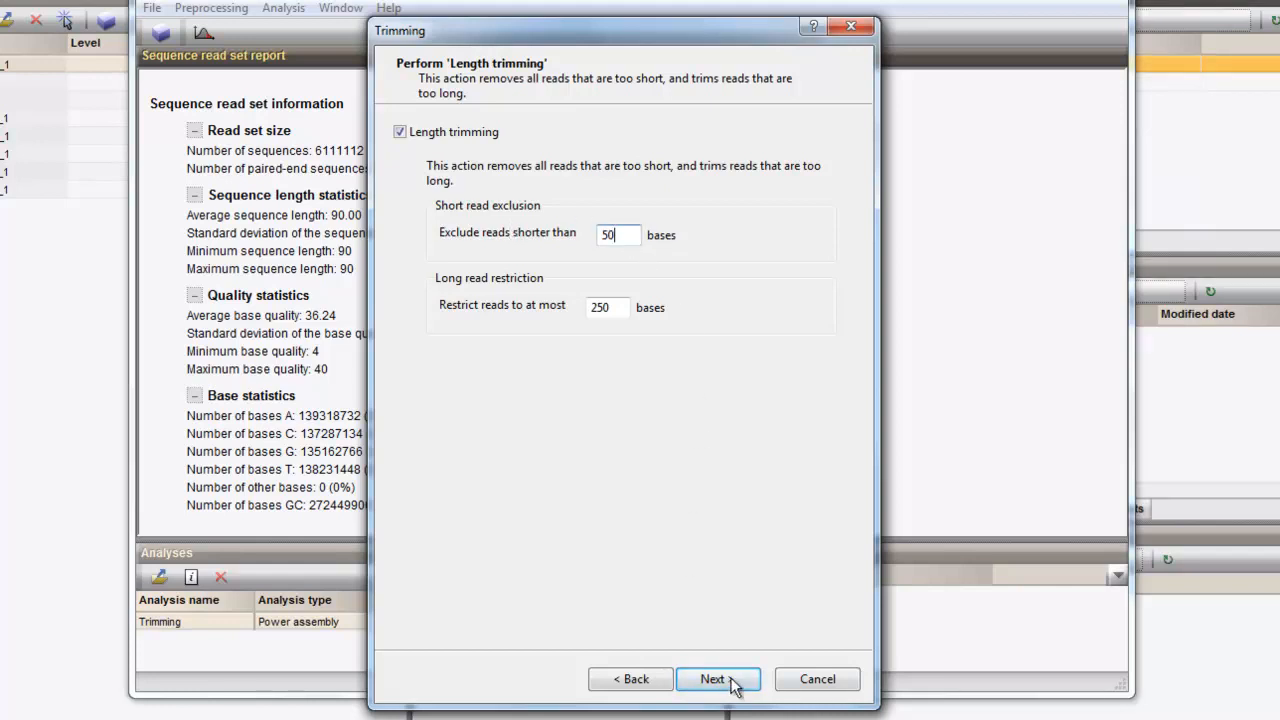
pyautogui.click(716, 680)
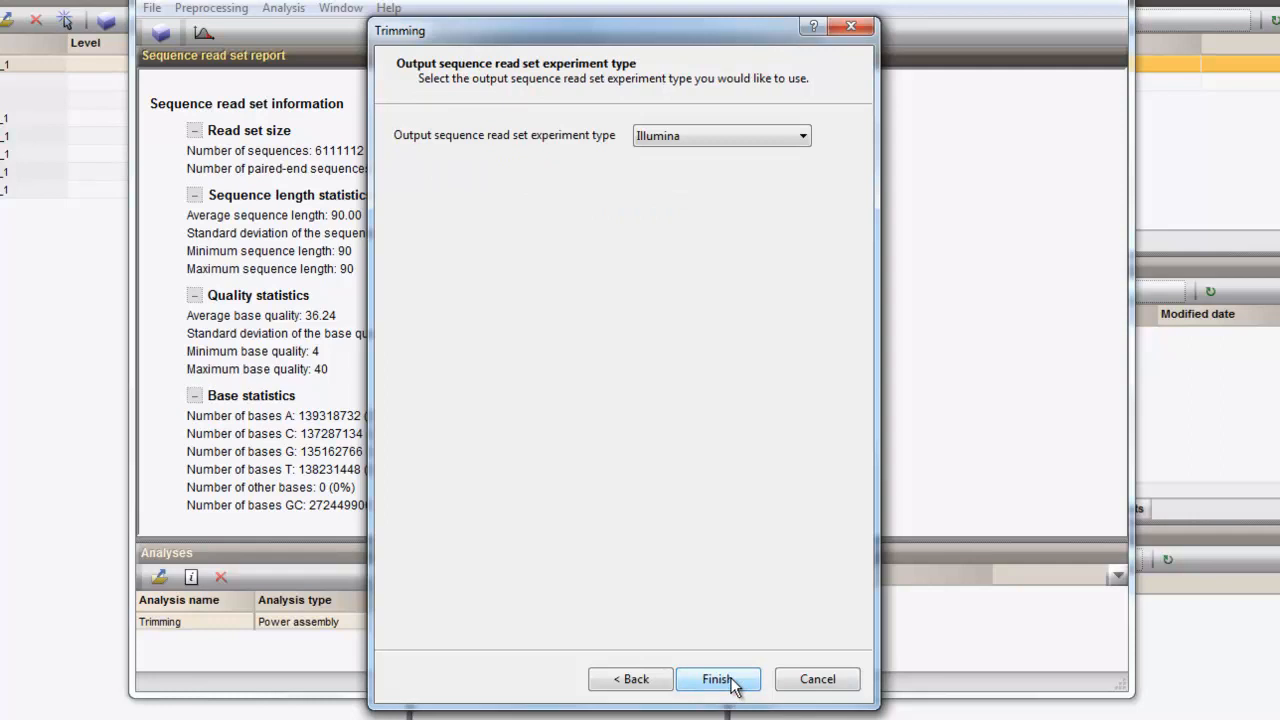
pyautogui.moveTo(700, 464)
pyautogui.write('-trimmed')
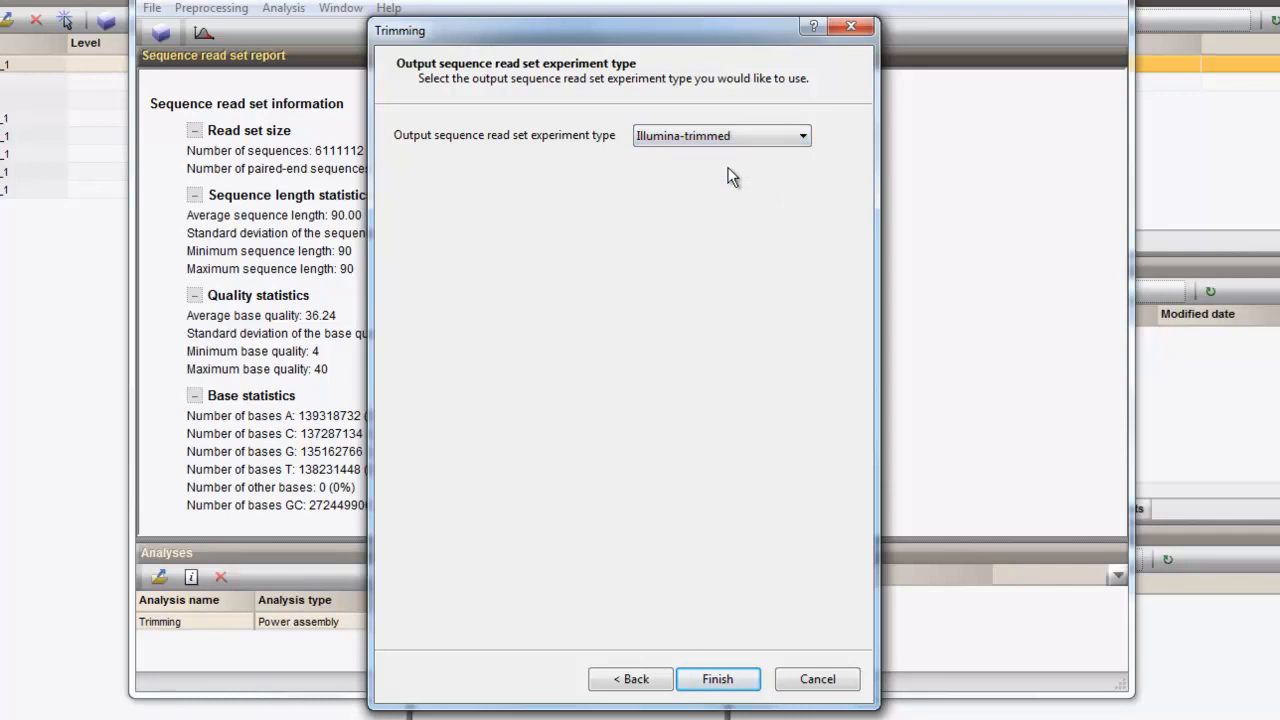
# Choose Illumina-trimmed as the output experiment type for the trimmed reads
pyautogui.click(716, 680)
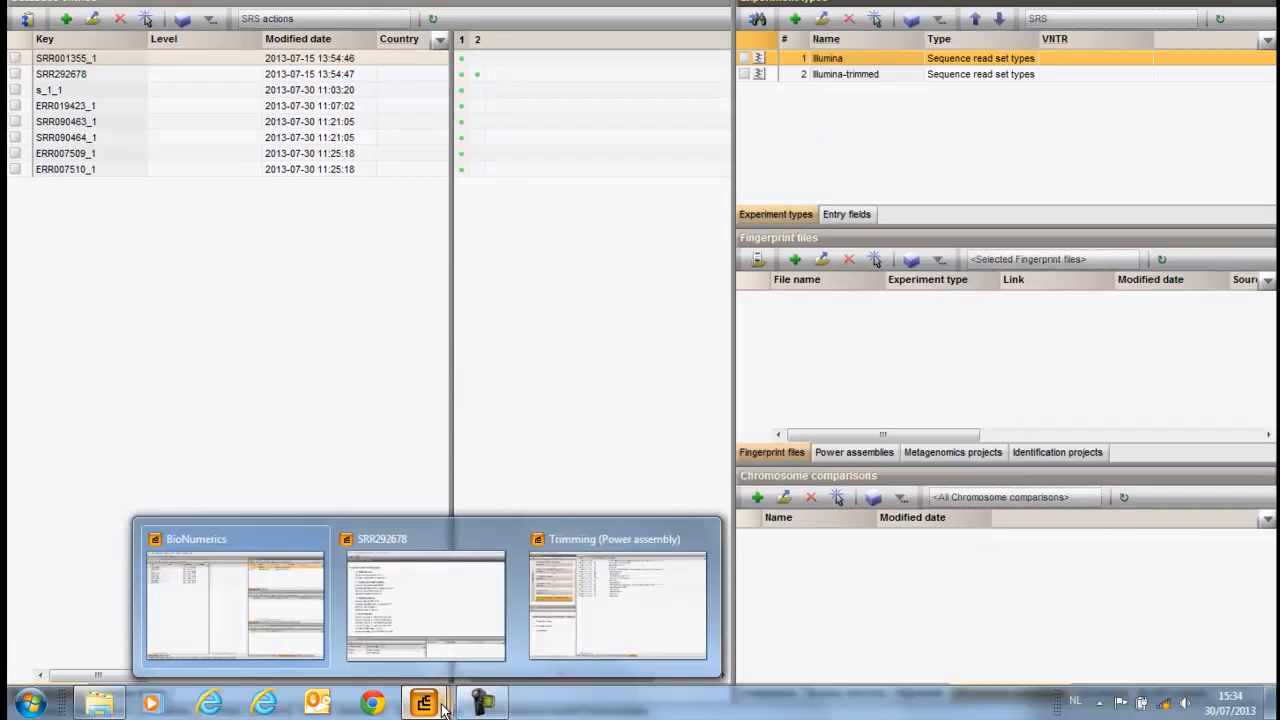
# Switch to the pipeline window and select the Overall quality trimming step's results
pyautogui.click(618, 600)
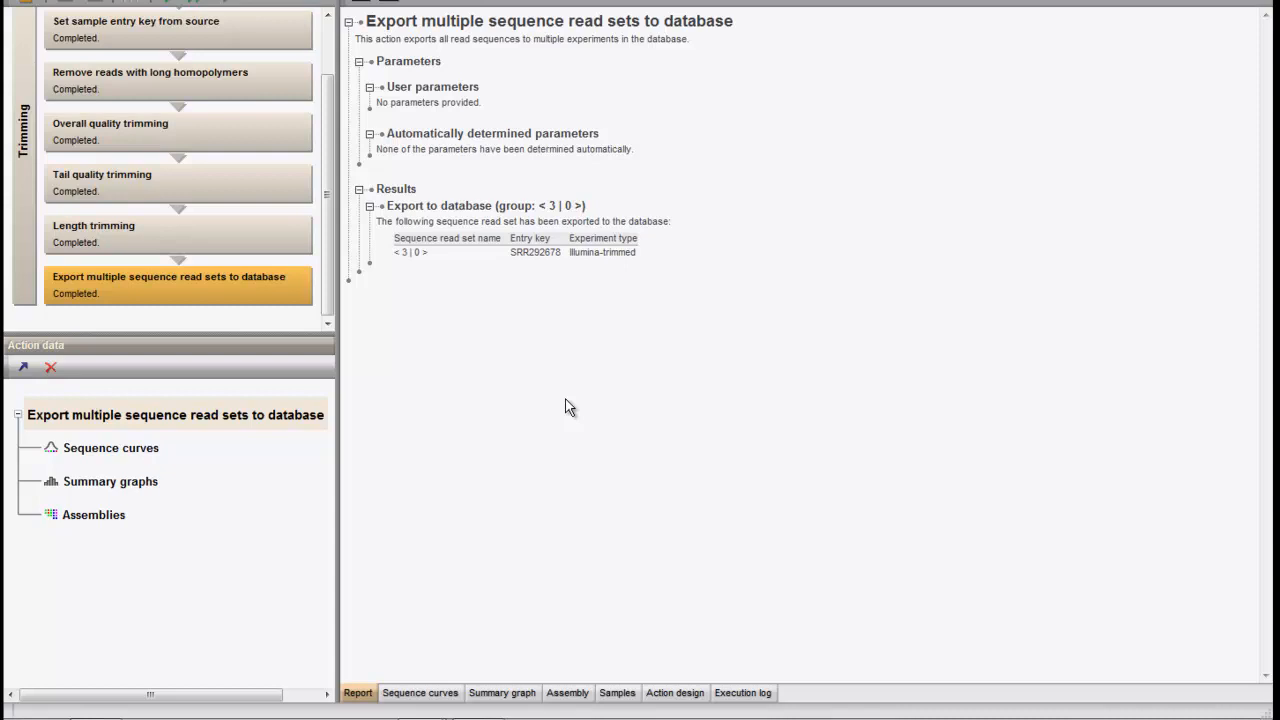
pyautogui.moveTo(296, 124)
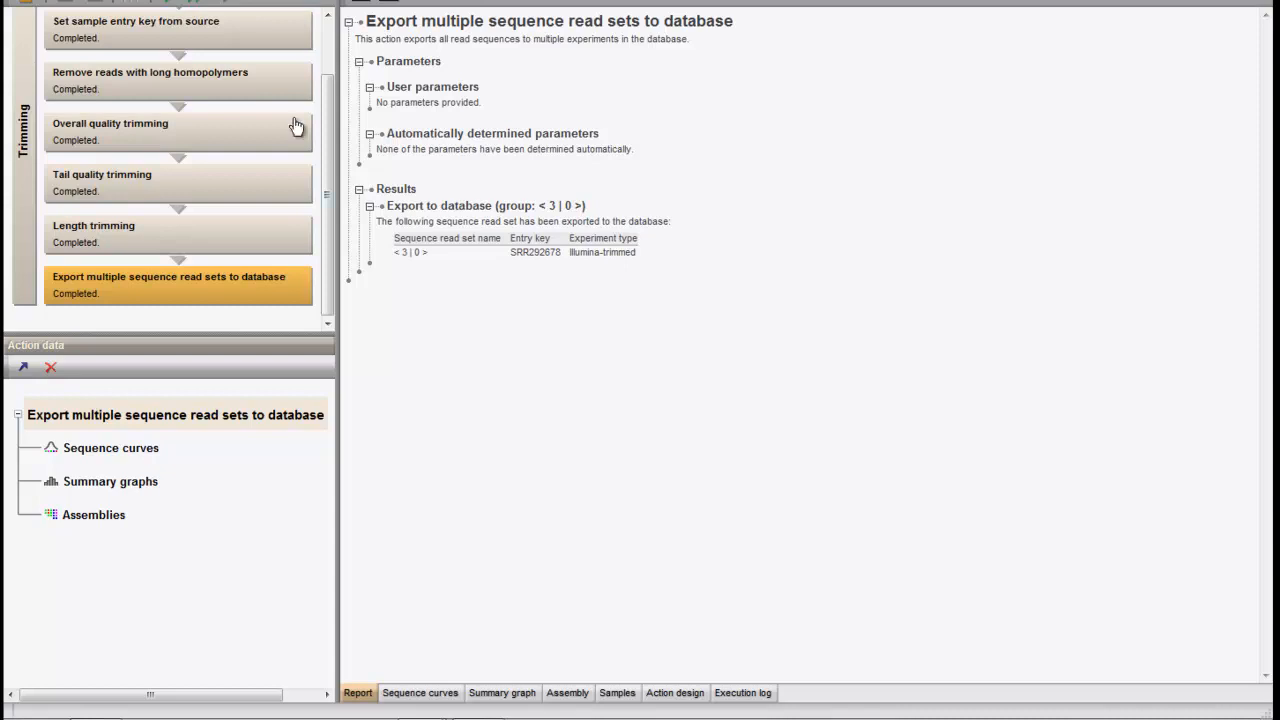
pyautogui.click(178, 132)
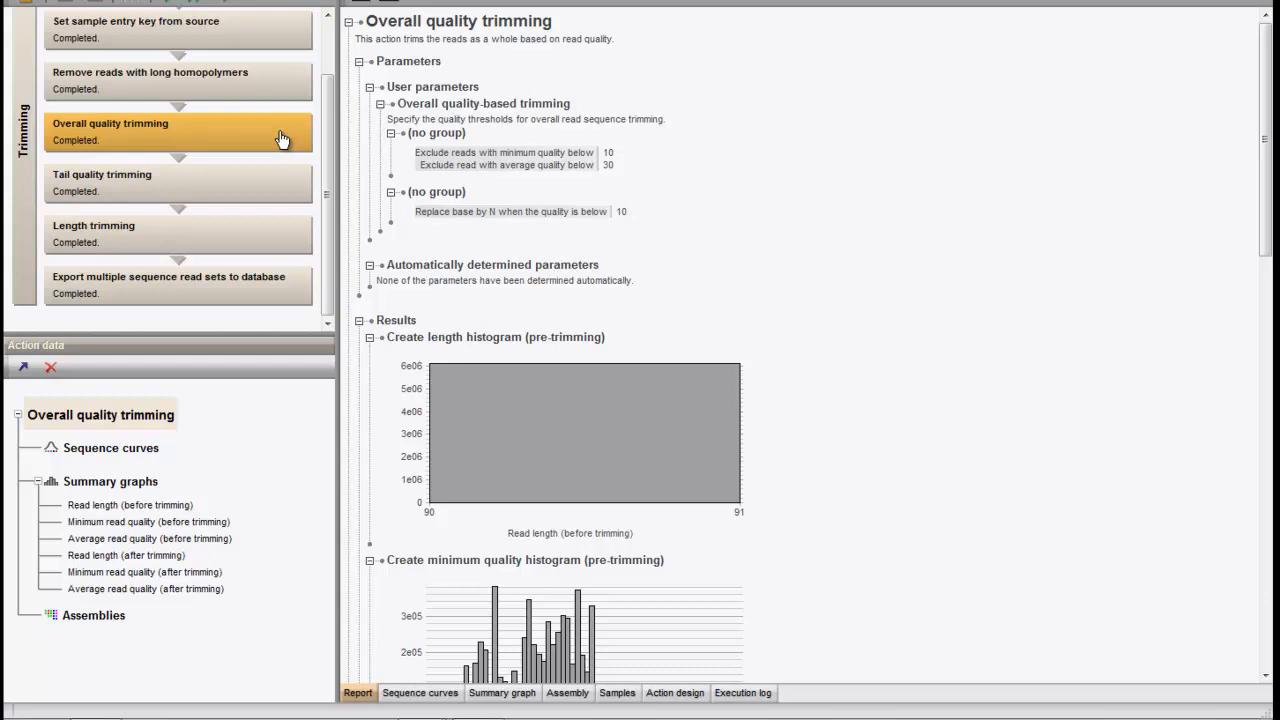
# Scroll the overall quality trimming report toward its summary graphs
pyautogui.scroll(-3)
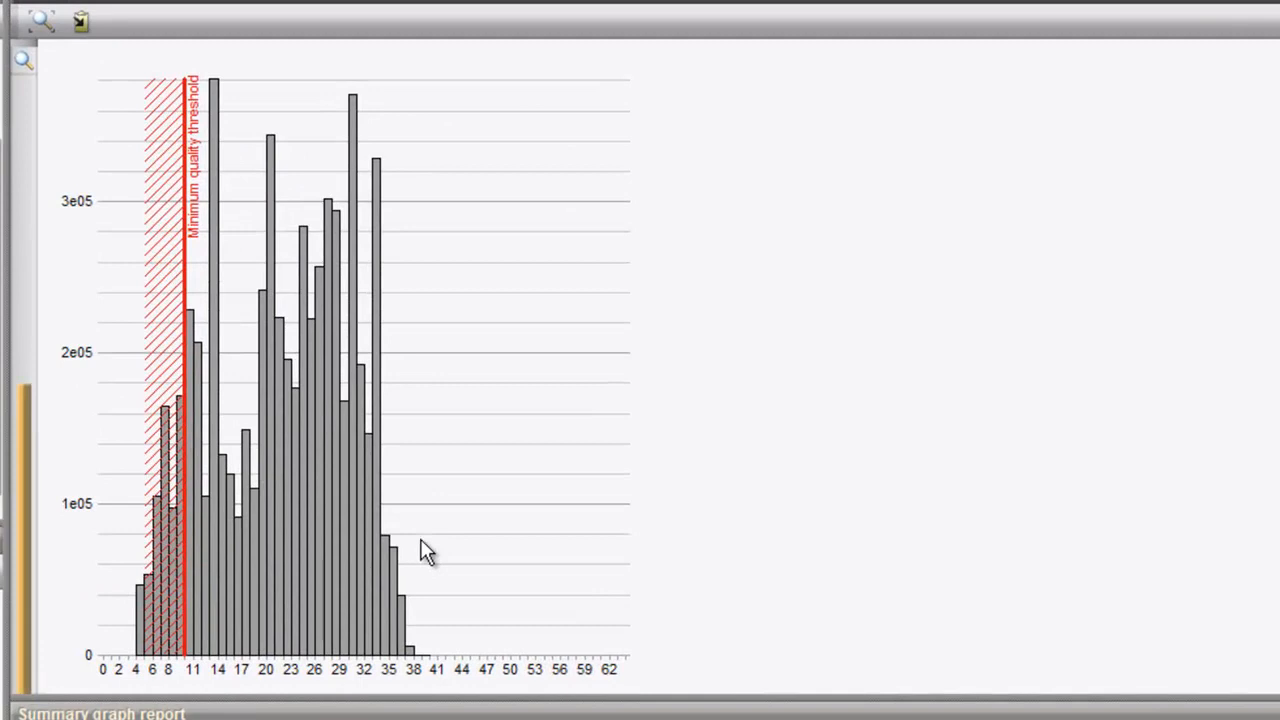
pyautogui.moveTo(260, 572)
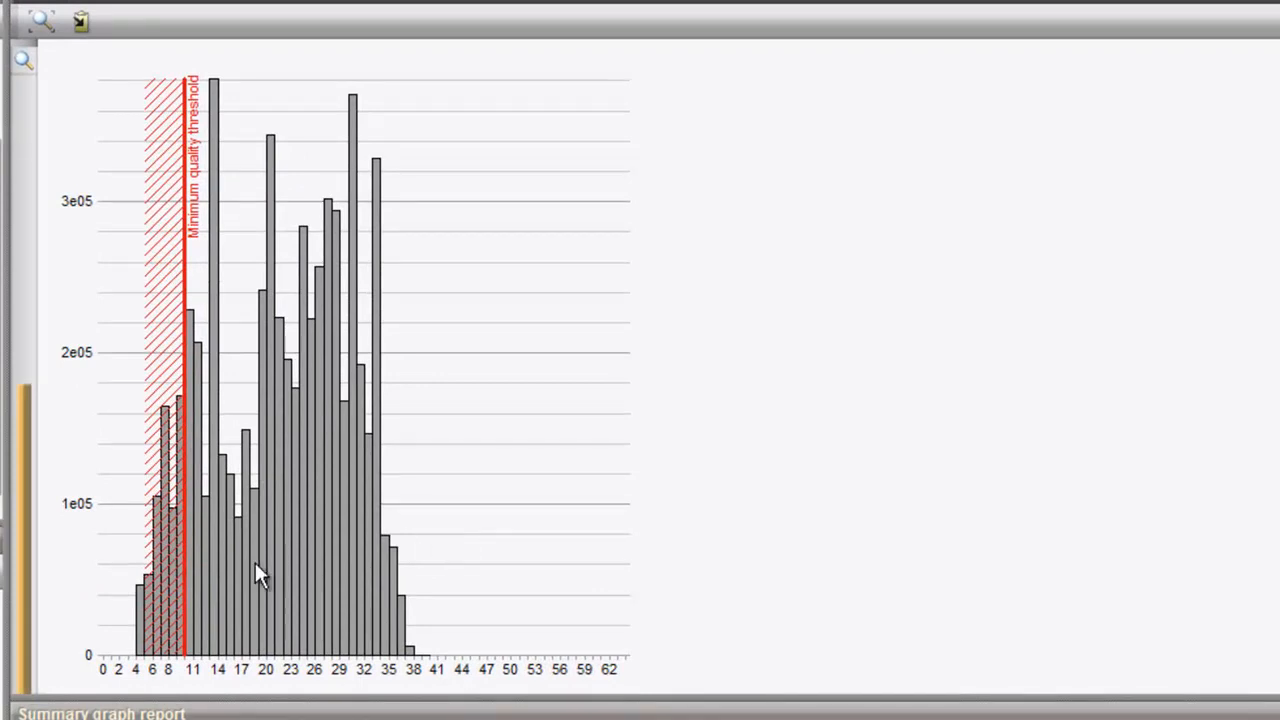
# Drag the minimum quality threshold line down to 8 in the histogram
pyautogui.moveTo(184, 400); pyautogui.dragTo(172, 400)
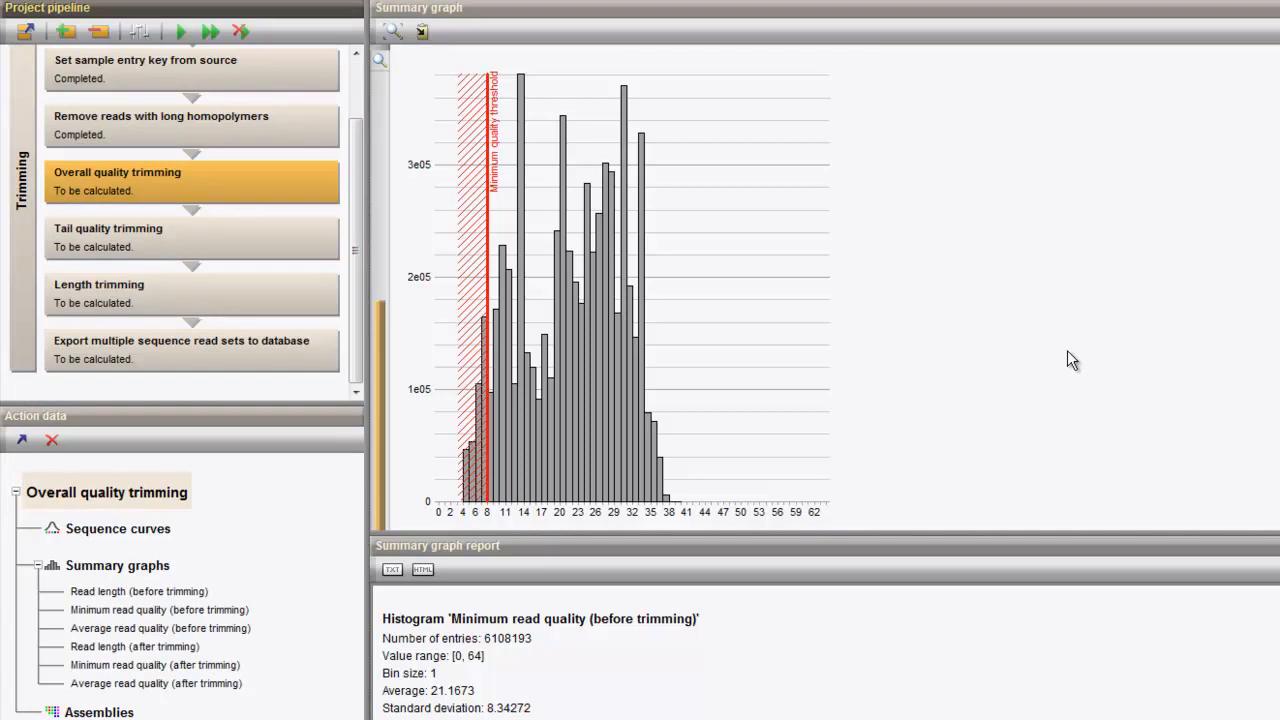
pyautogui.moveTo(1064, 360)
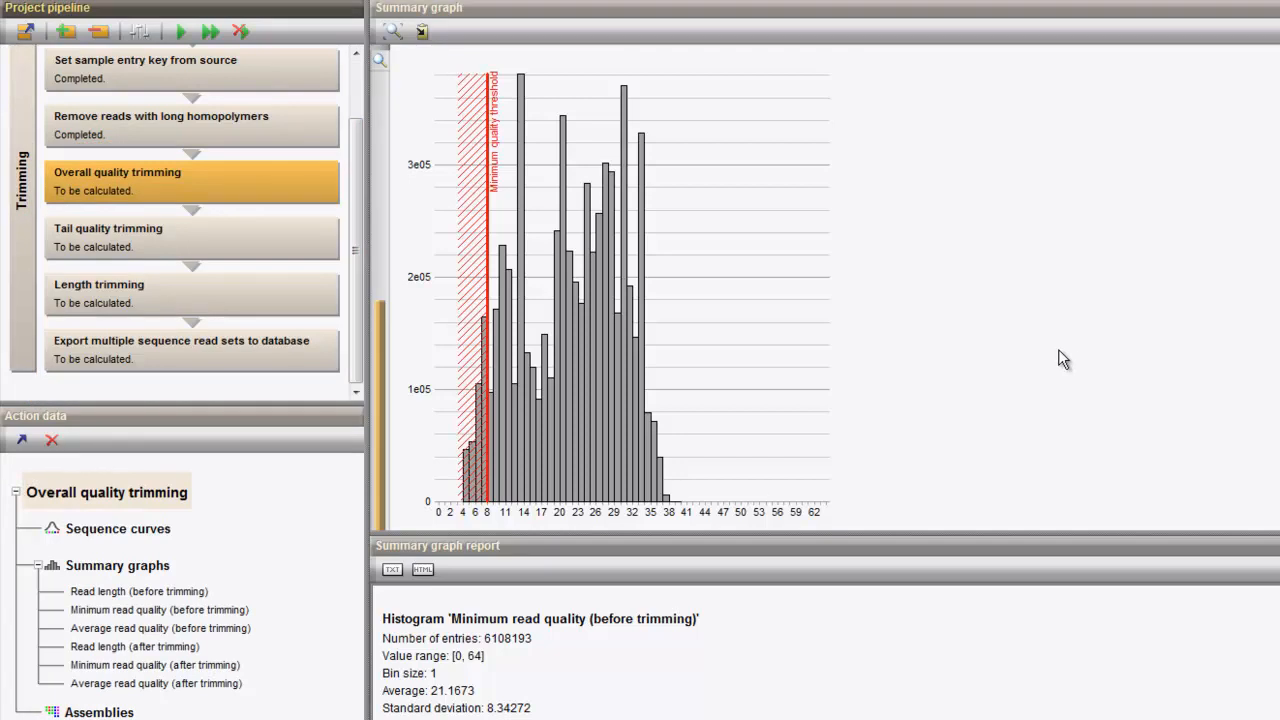
# Remove Tail quality trimming from the pipeline and run all actions again
pyautogui.click(200, 236)
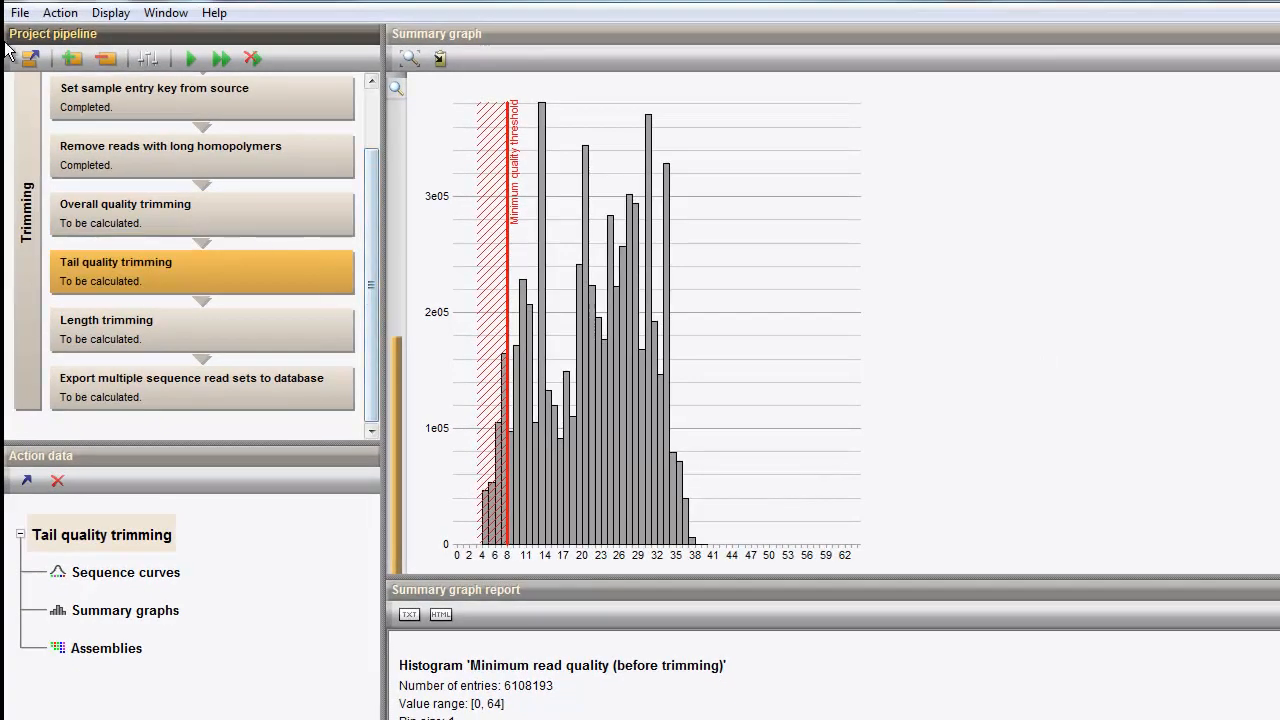
pyautogui.click(60, 12)
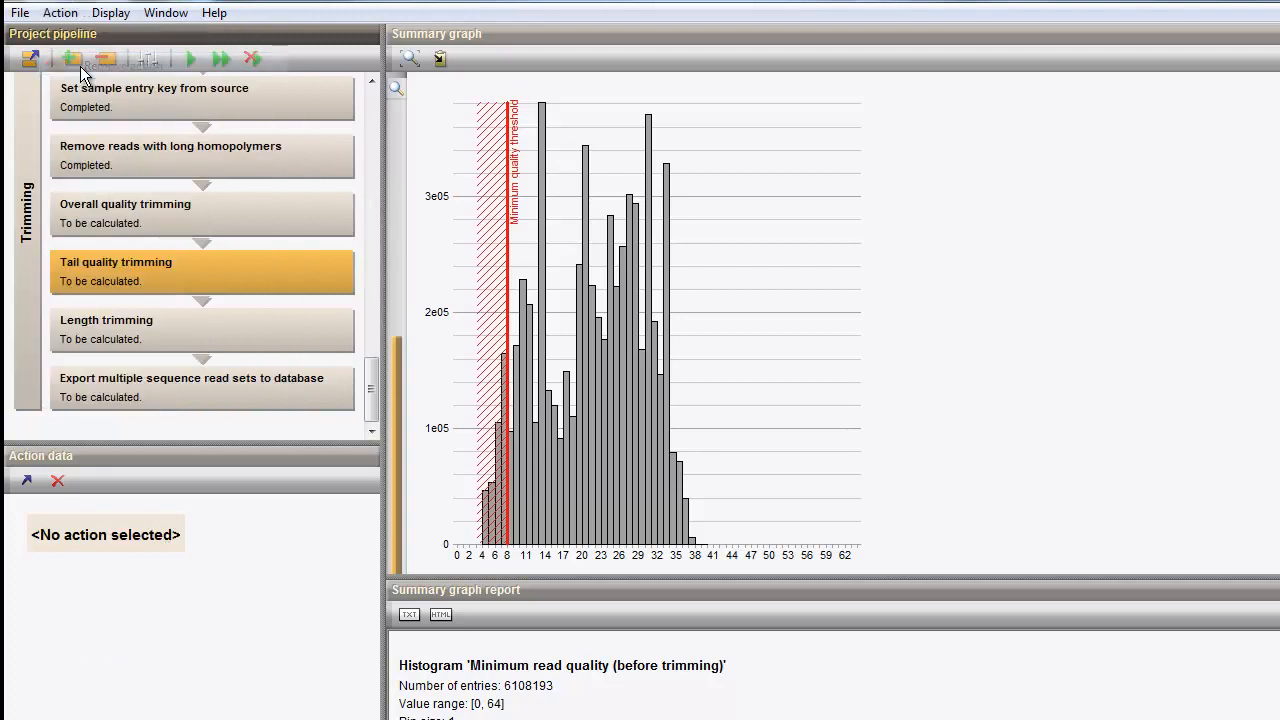
pyautogui.click(220, 60)
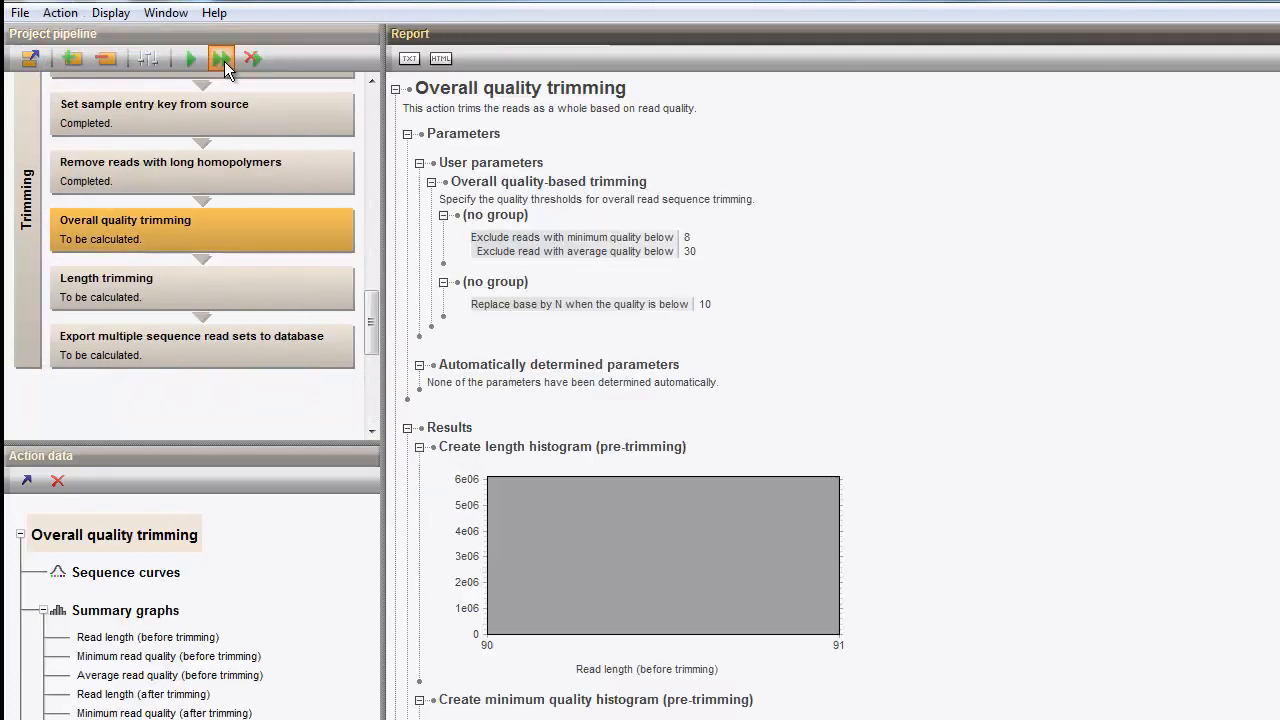
pyautogui.moveTo(220, 58)
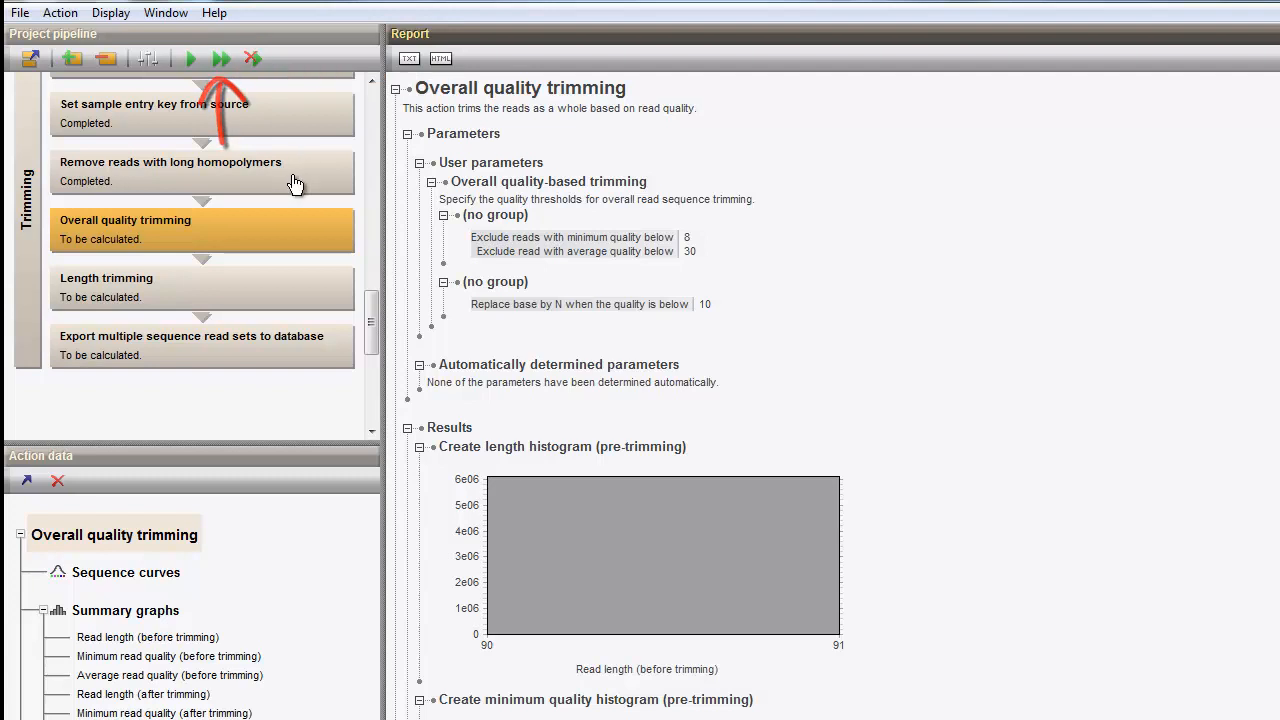
pyautogui.moveTo(220, 58)
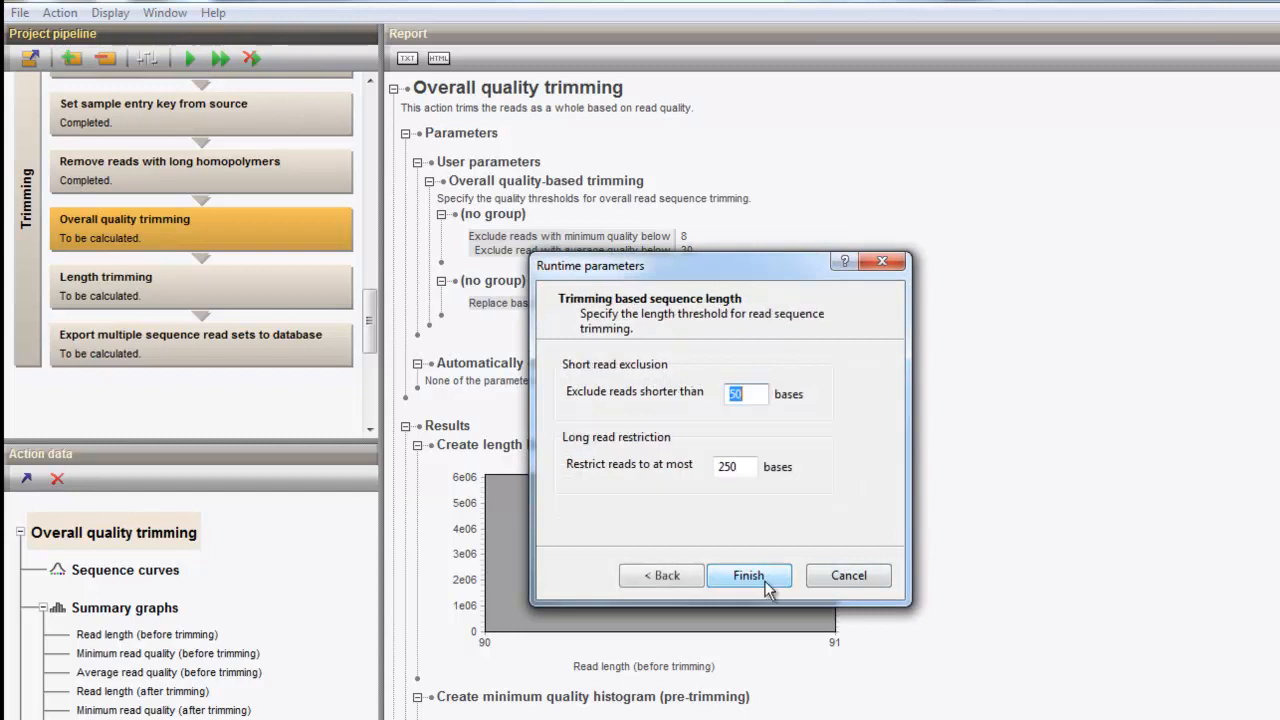
# Accept the length-trimming runtime parameters with Finish to complete the rerun
pyautogui.click(748, 576)
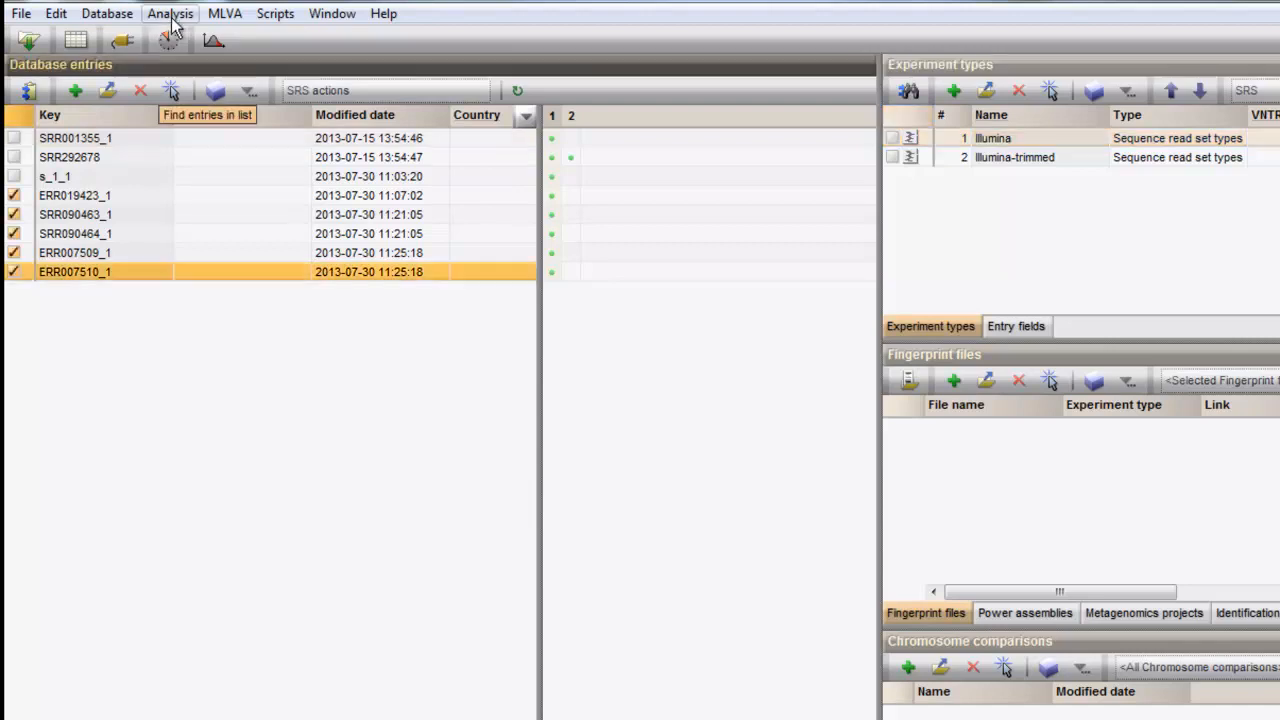
# Run batch trimming on the checked entries from Illumina input to Illumina-trimmed output with default quality and length settings
pyautogui.click(170, 12)
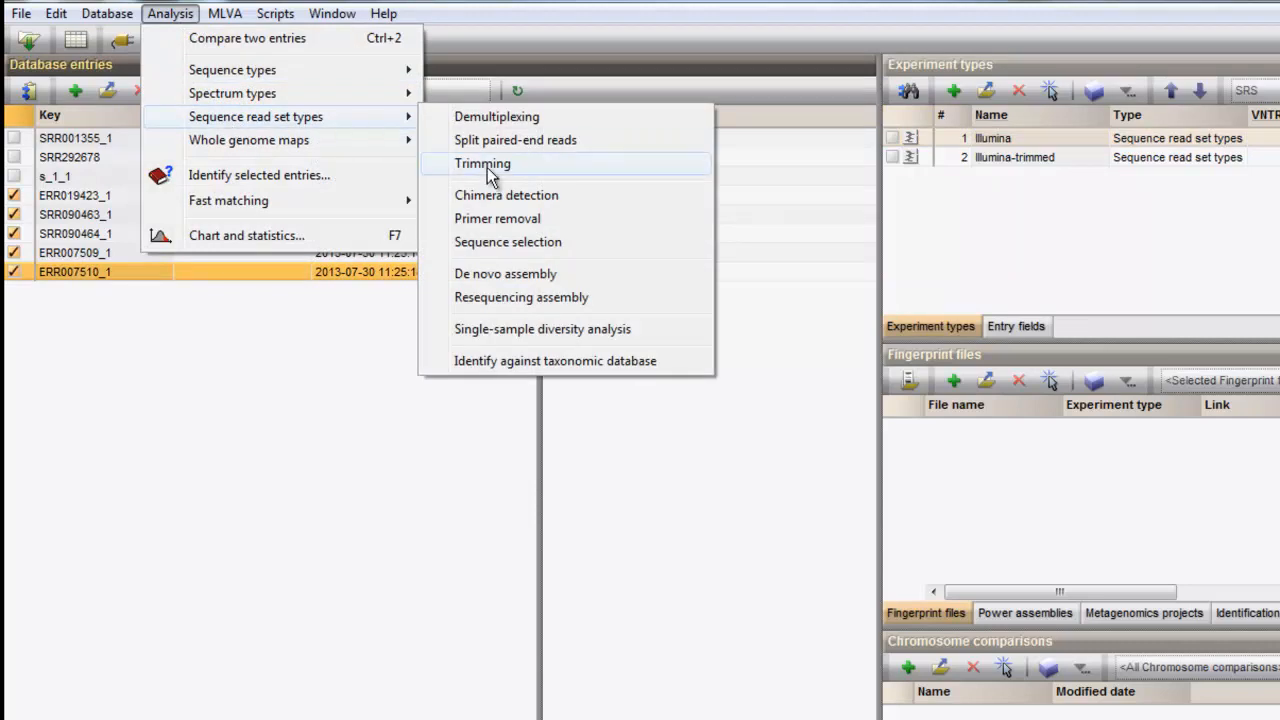
pyautogui.click(484, 164)
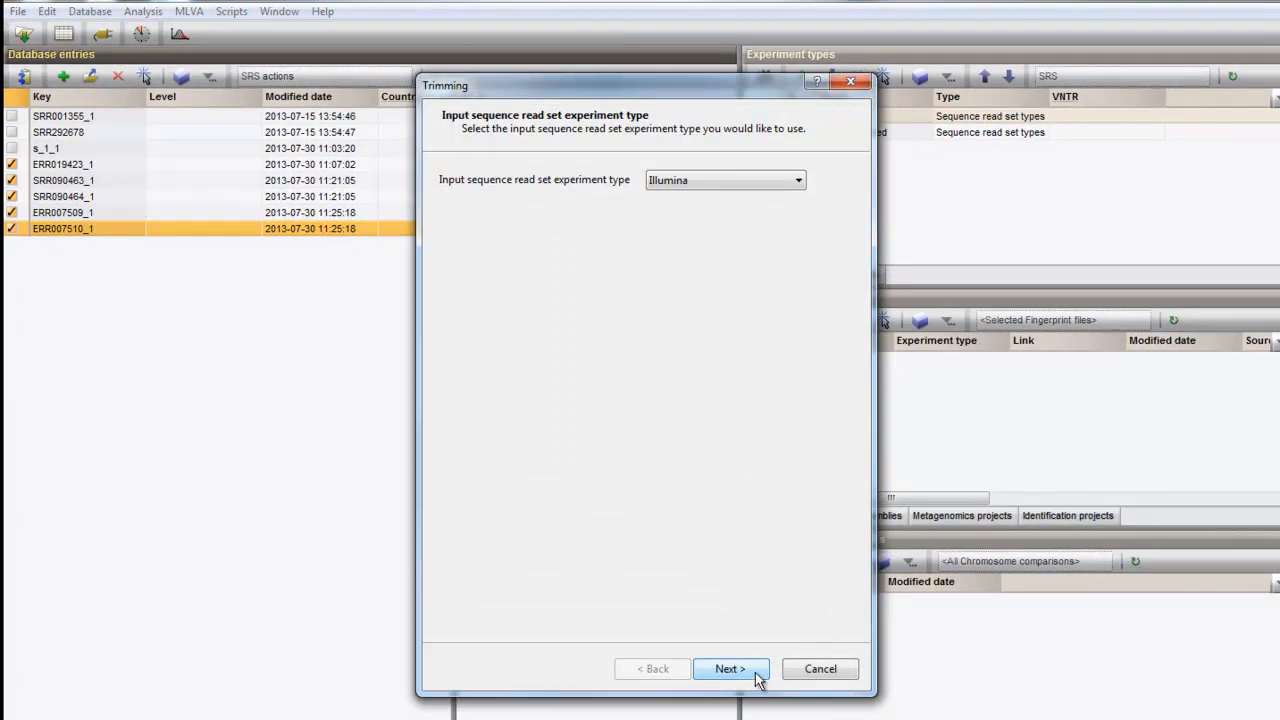
pyautogui.click(730, 668)
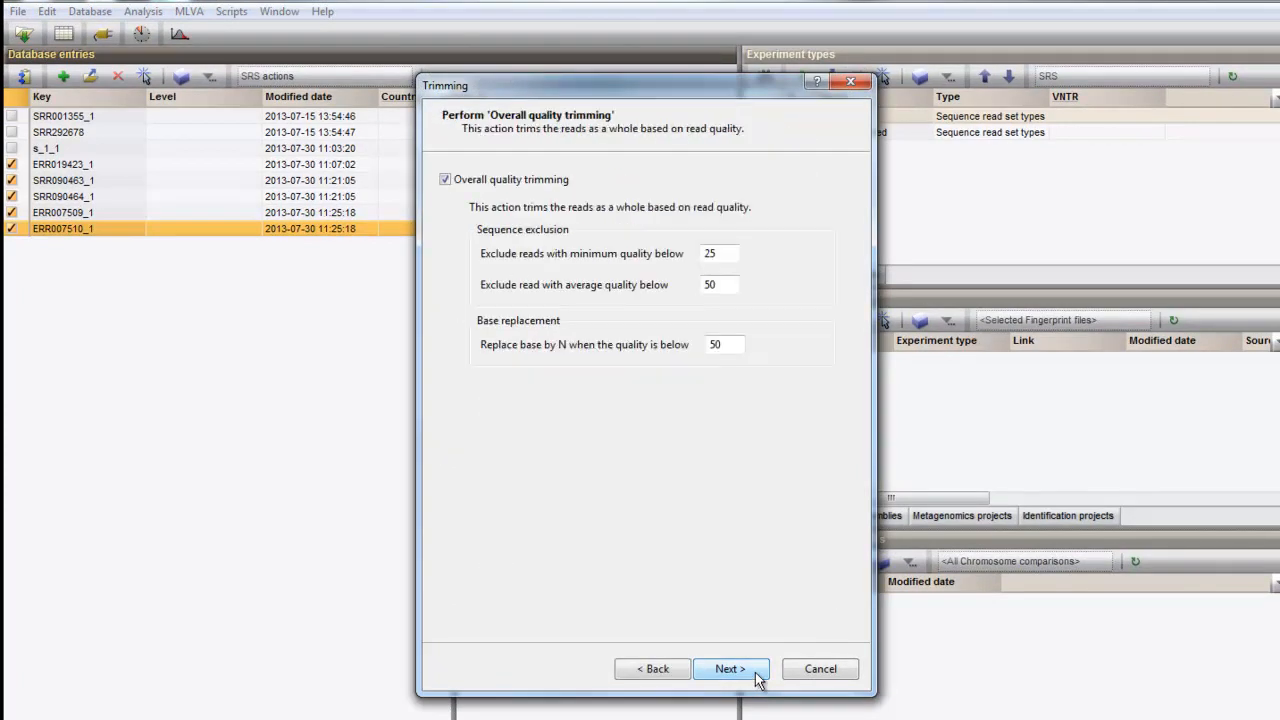
pyautogui.click(728, 668)
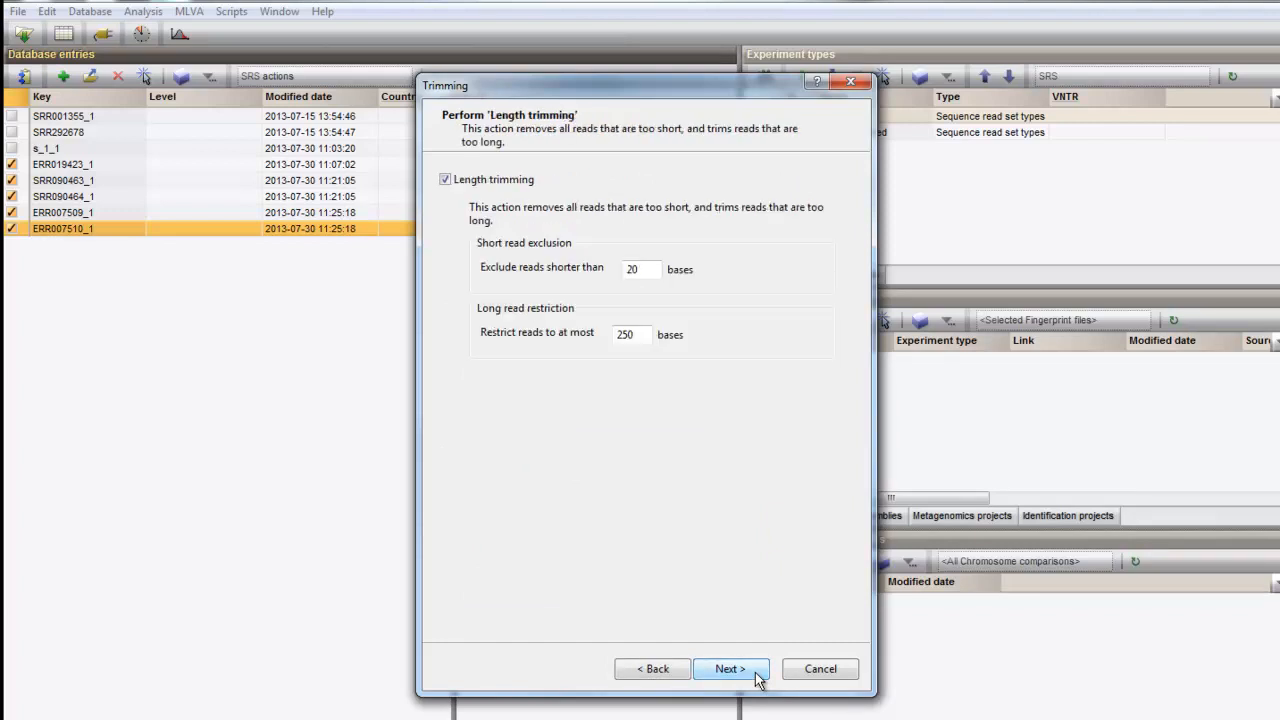
pyautogui.click(728, 668)
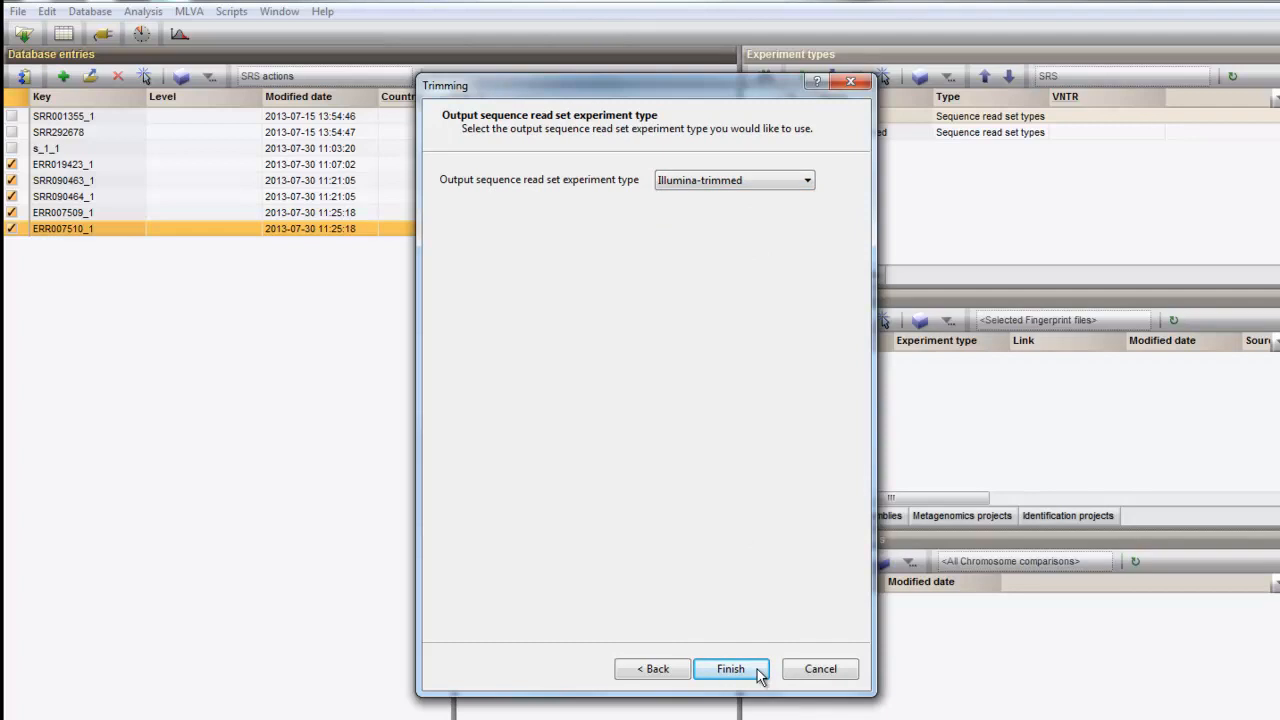
pyautogui.click(730, 668)
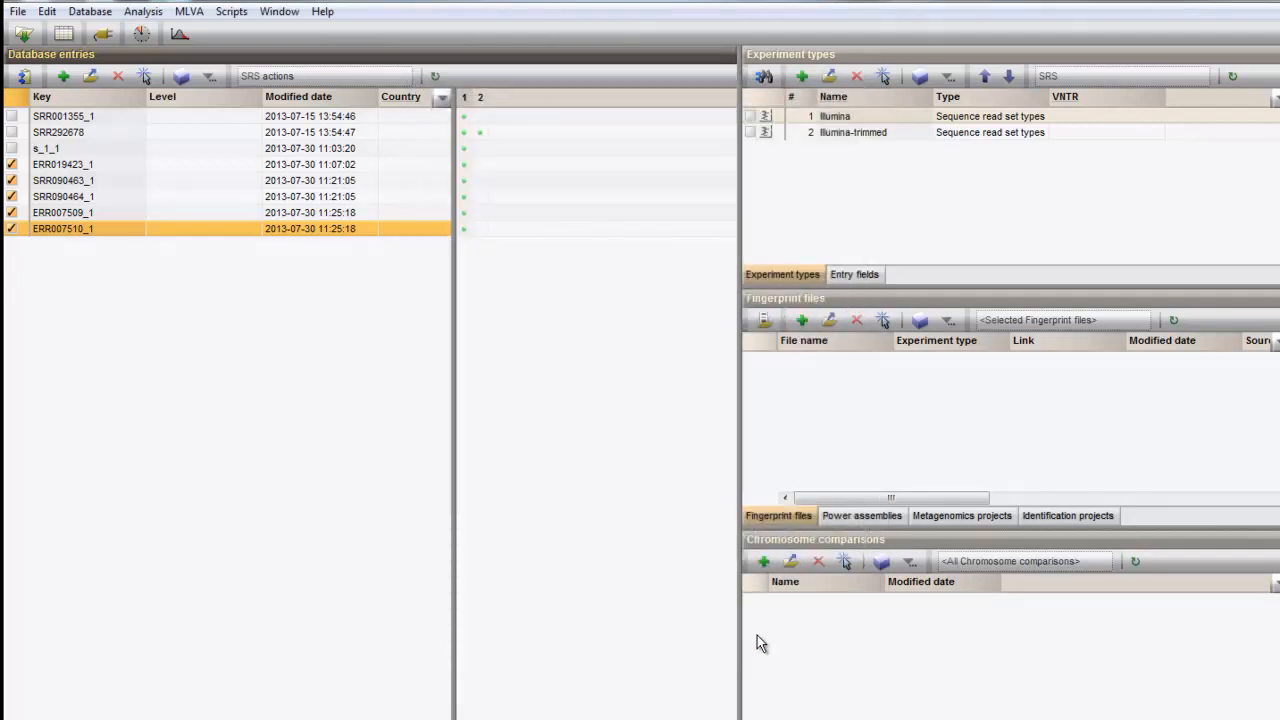